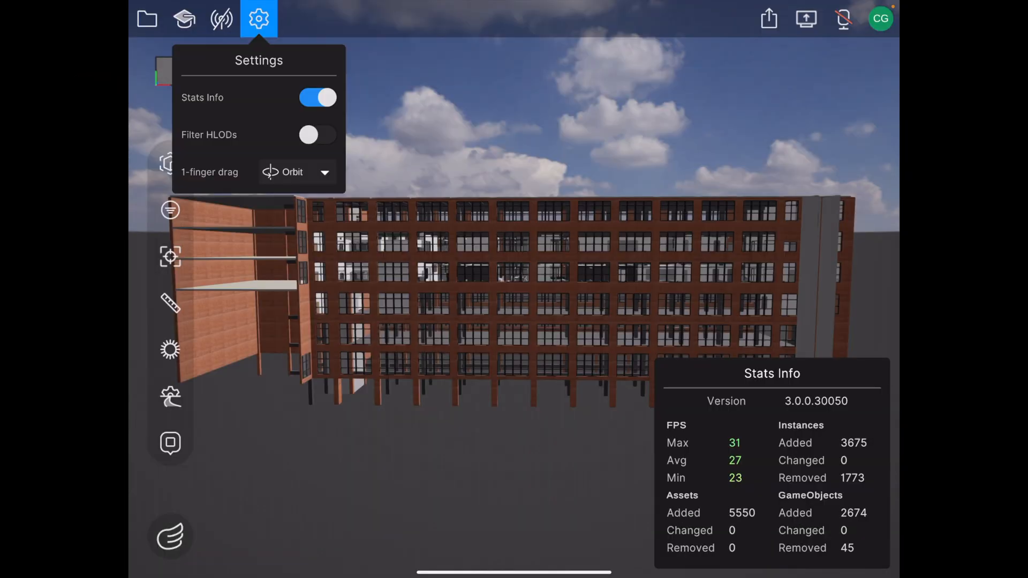
# Turn off the Stats Info performance overlay in Settings.
pyautogui.click(257, 18)
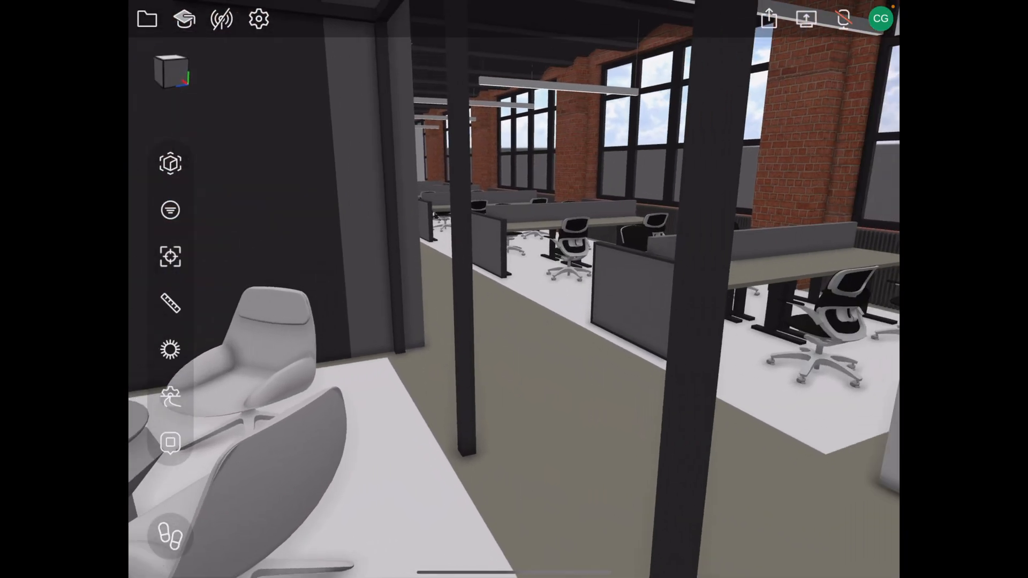
# Add a new AR marker on the office table, save it, and export it as PDF.
pyautogui.click(170, 258)
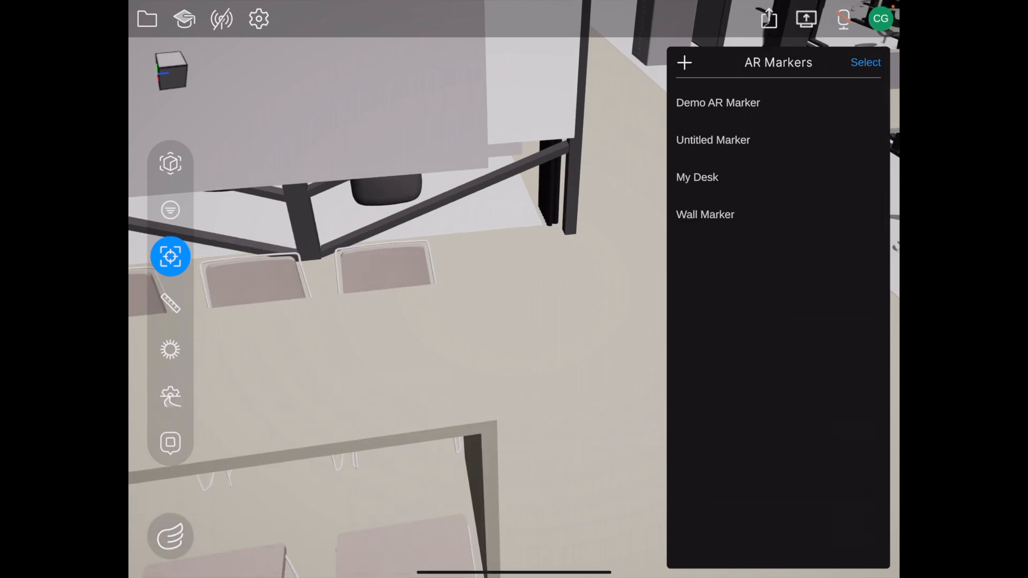
pyautogui.click(704, 215)
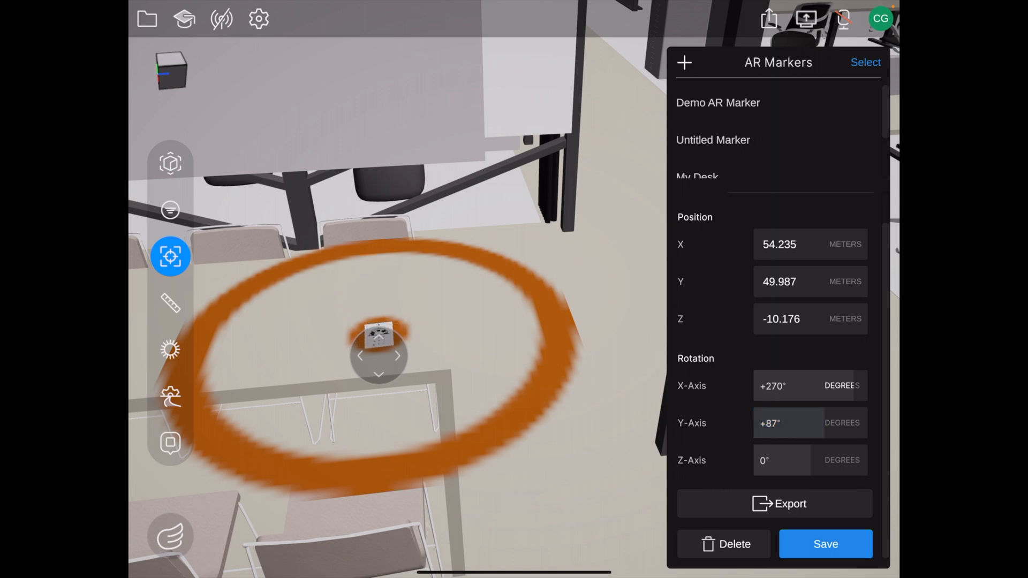
pyautogui.click(825, 544)
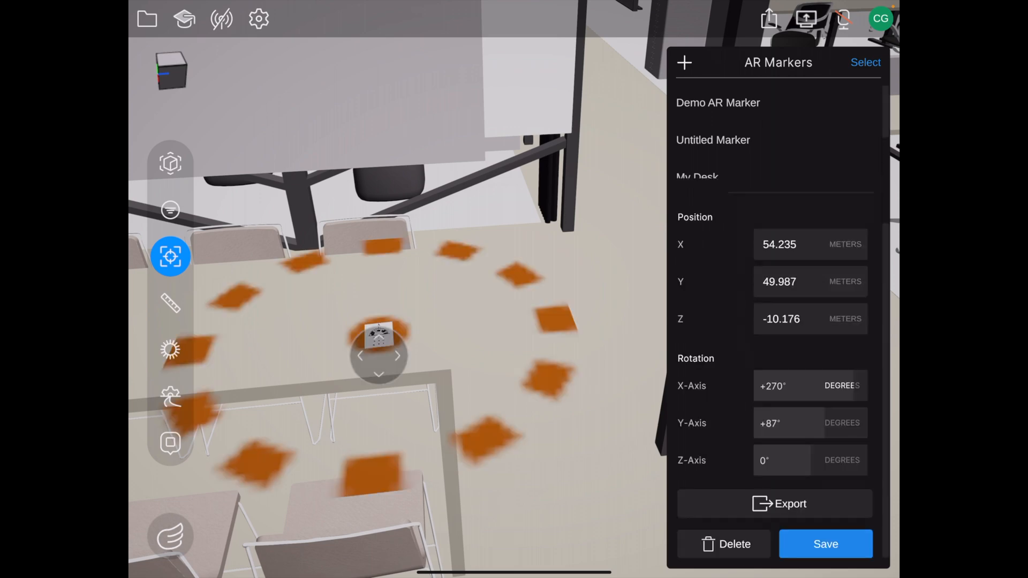
pyautogui.click(774, 503)
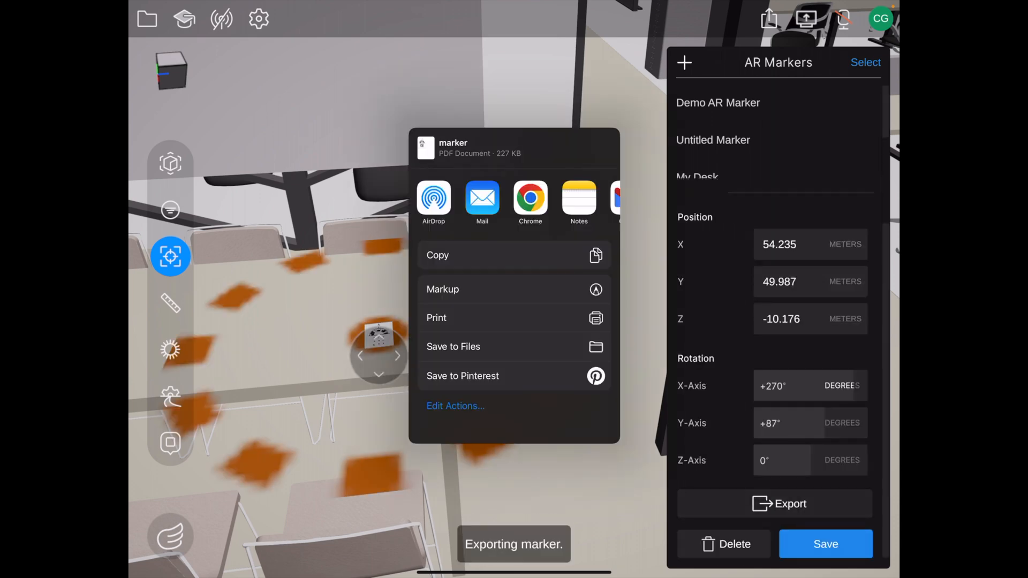
pyautogui.click(482, 196)
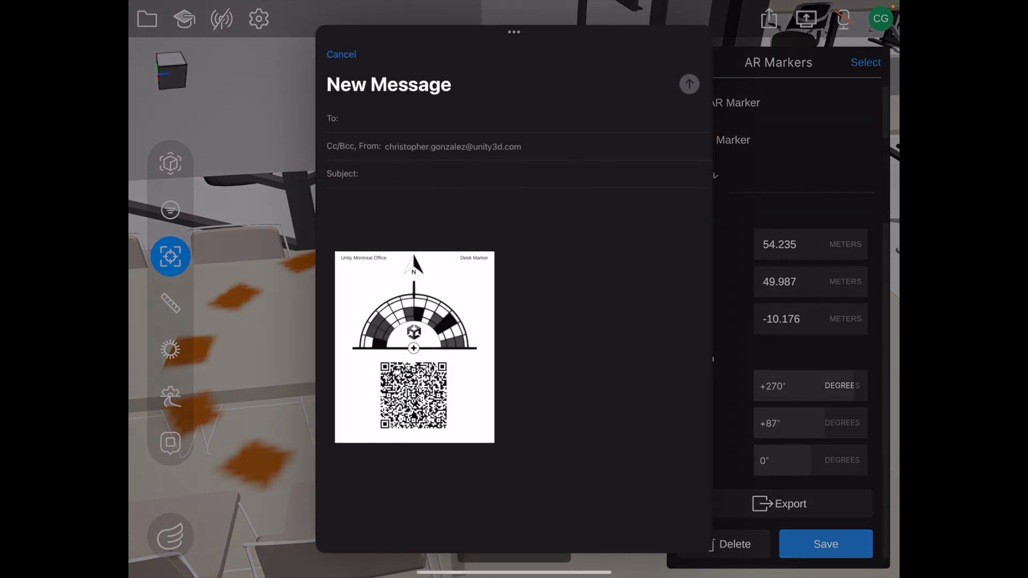
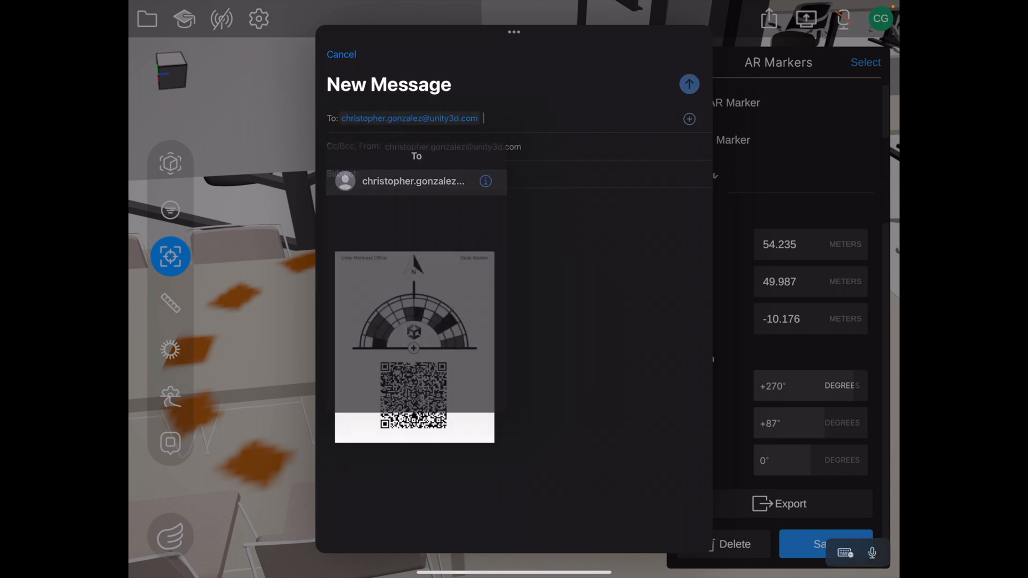
pyautogui.write('Test')
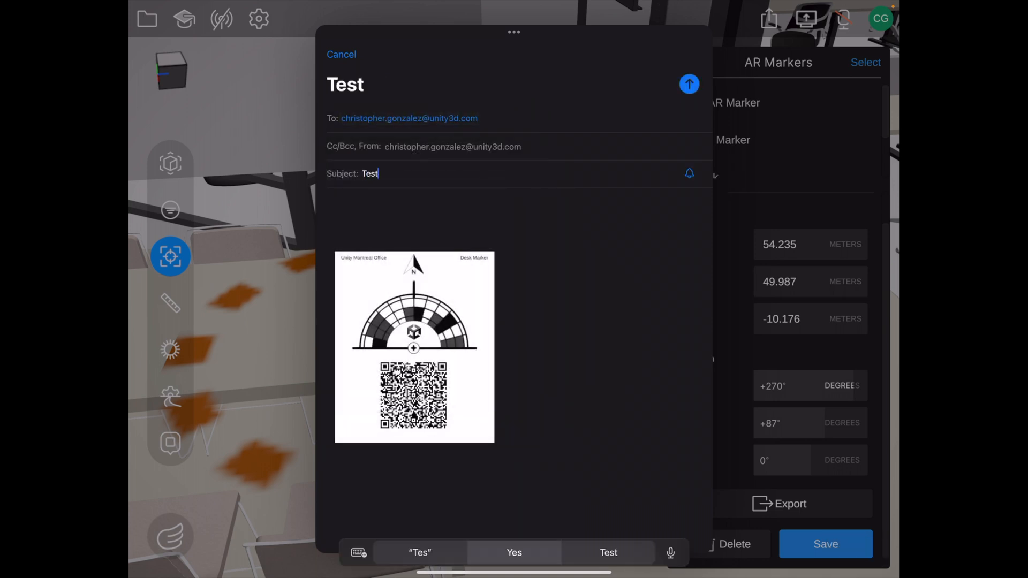
pyautogui.write('marker')
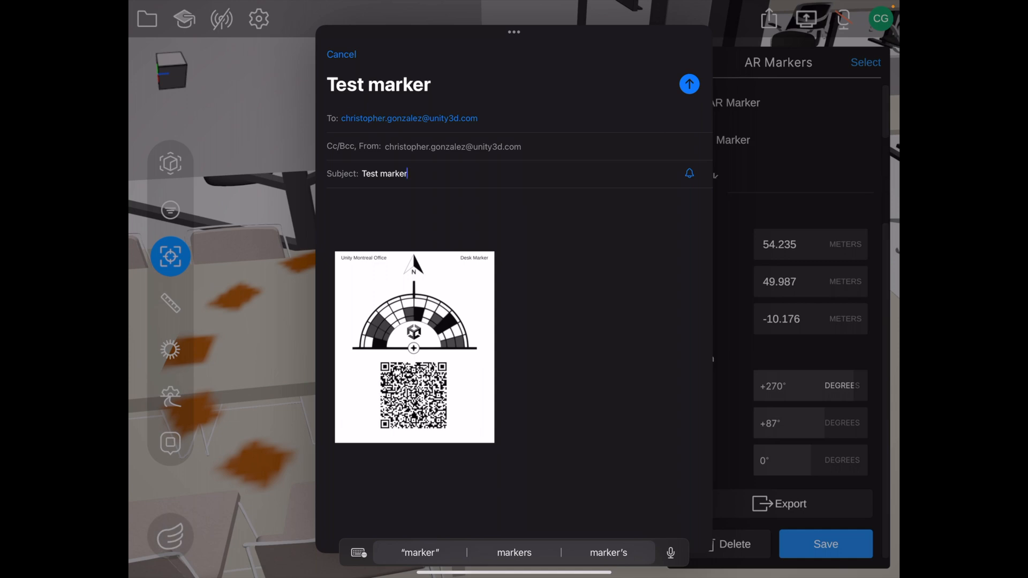
pyautogui.click(340, 54)
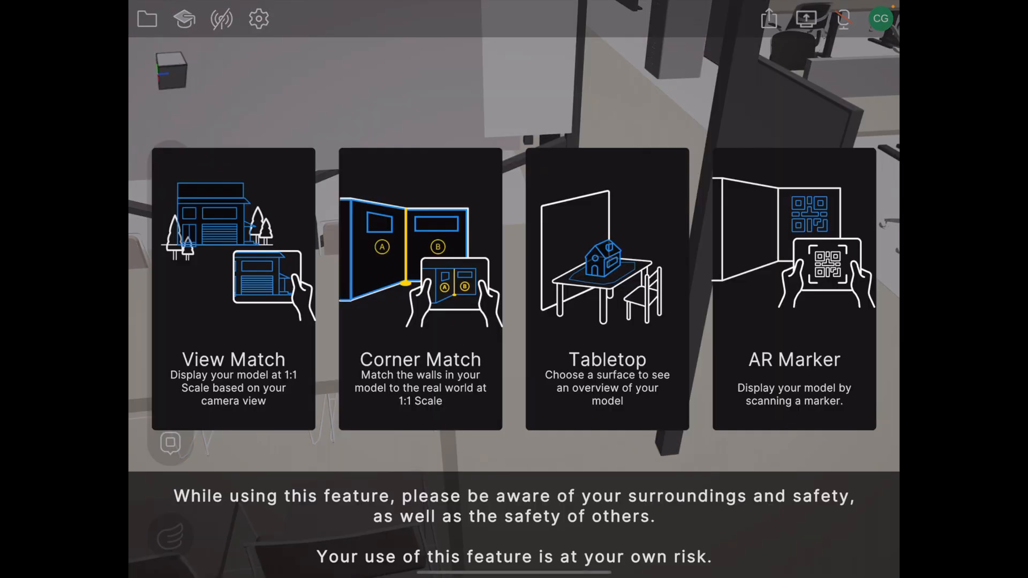
pyautogui.click(794, 292)
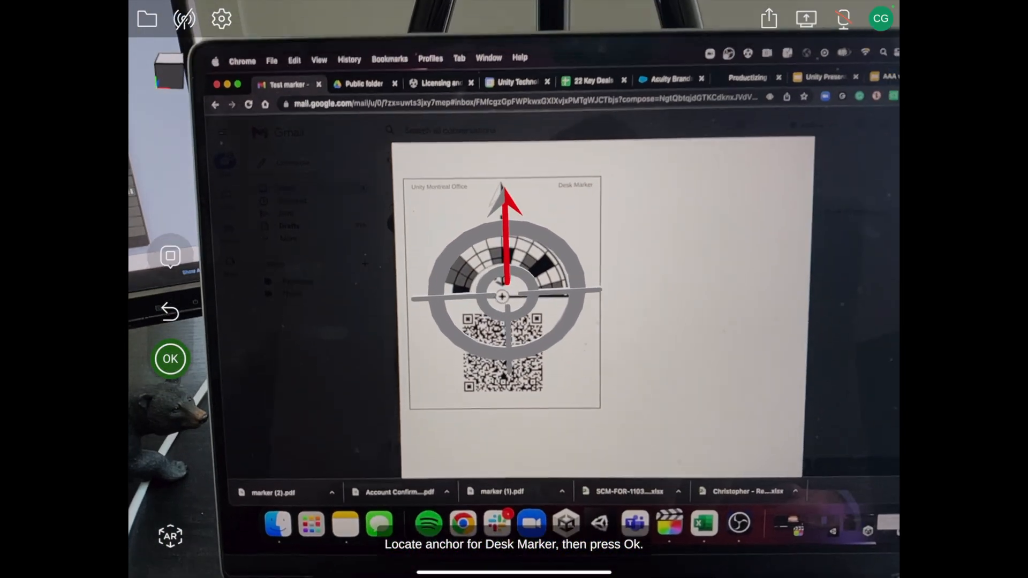
# Confirm the Desk Marker anchor and look around the anchored office model.
pyautogui.click(170, 358)
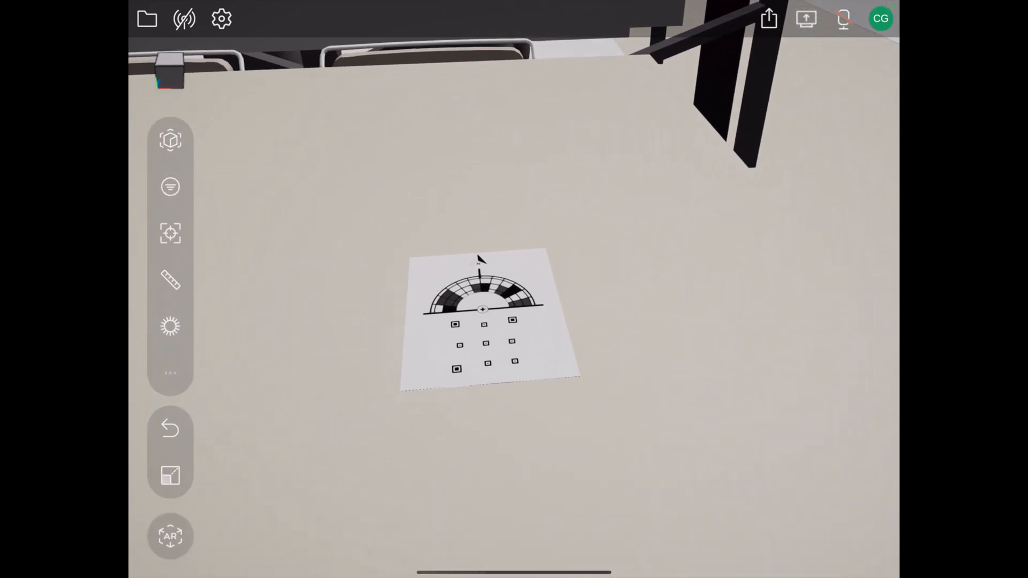
pyautogui.moveTo(482, 262); pyautogui.dragTo(449, 459)
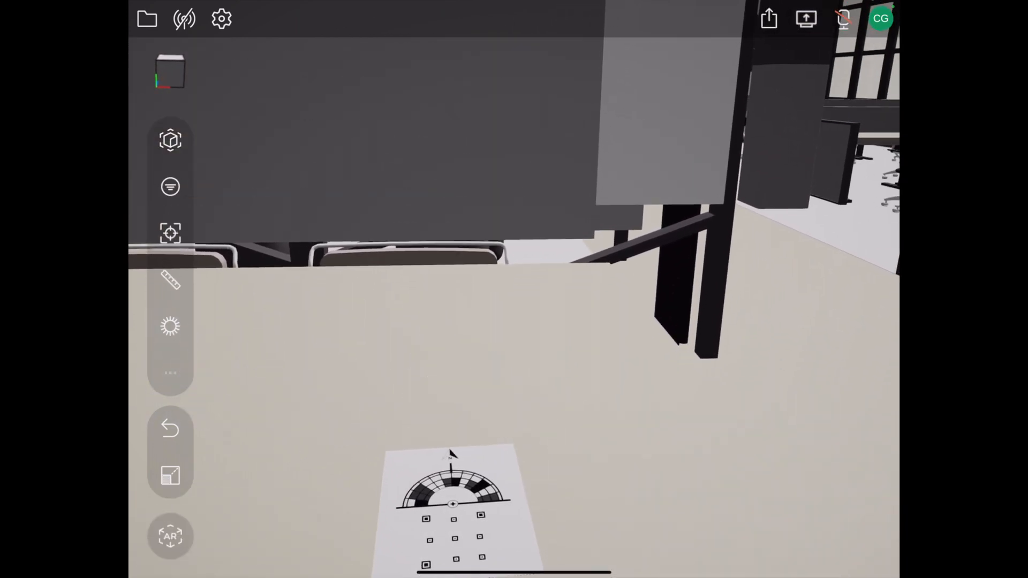